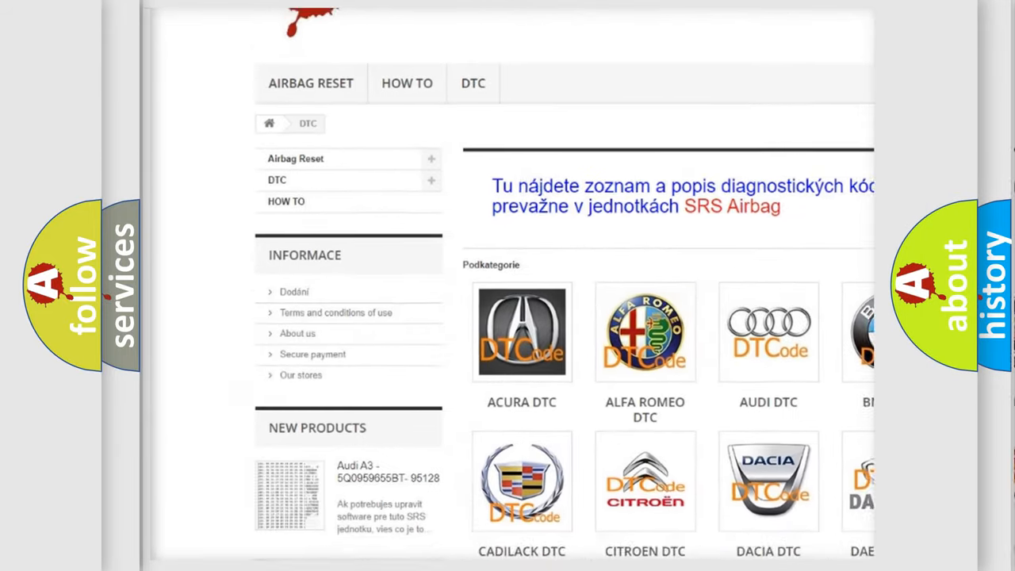
scroll("down", 3)
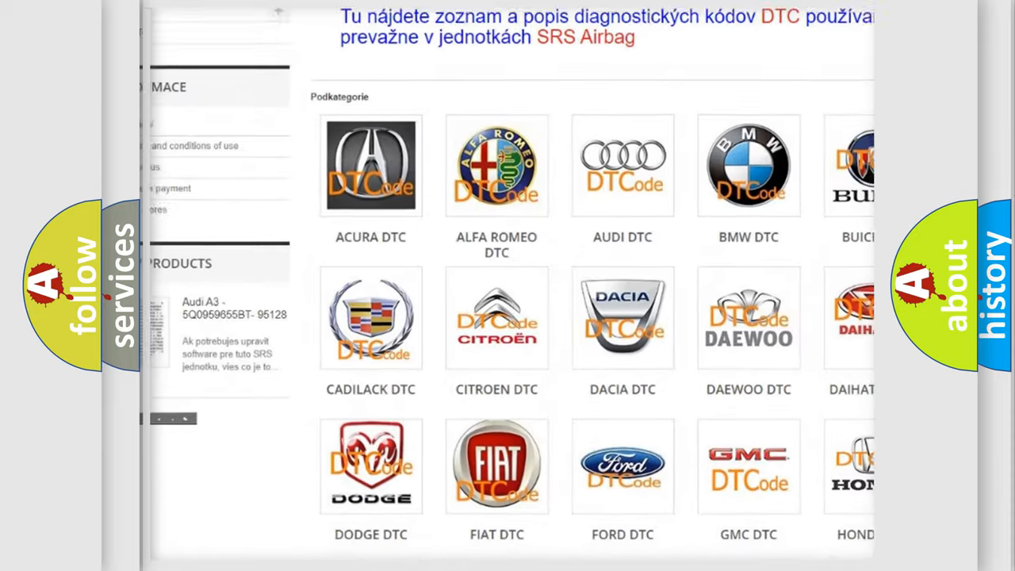
scroll("down", 3)
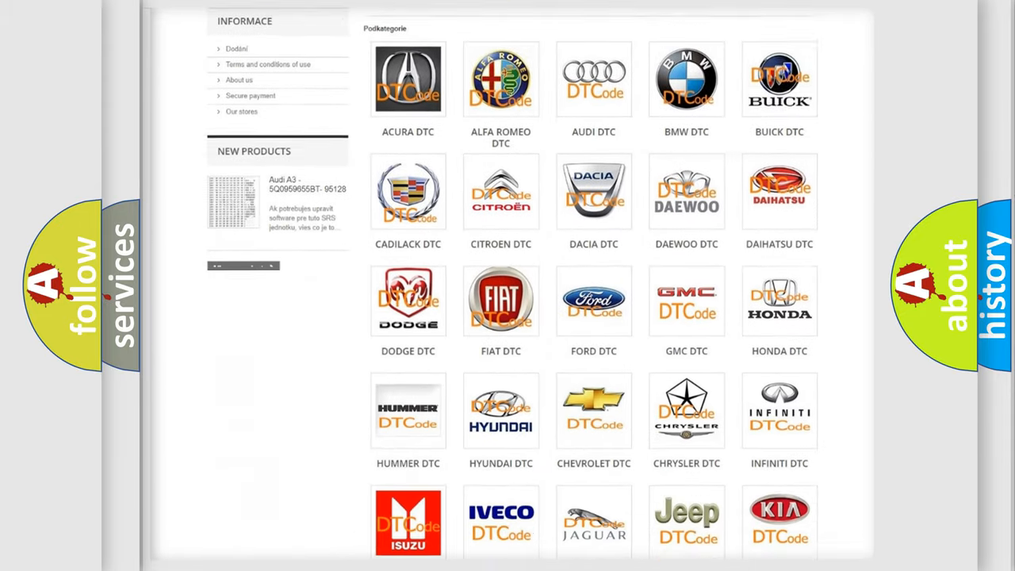
scroll("down", 3)
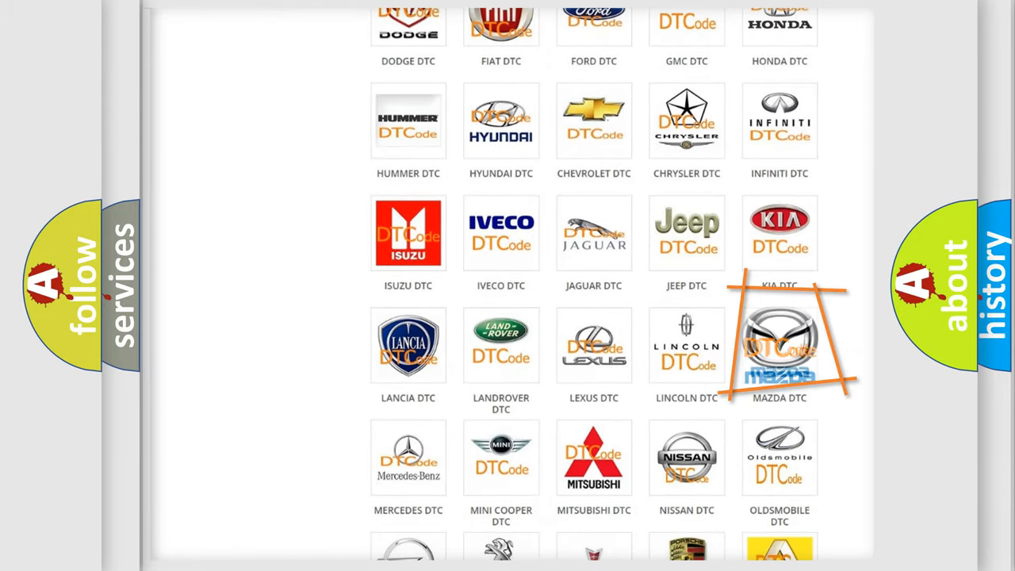